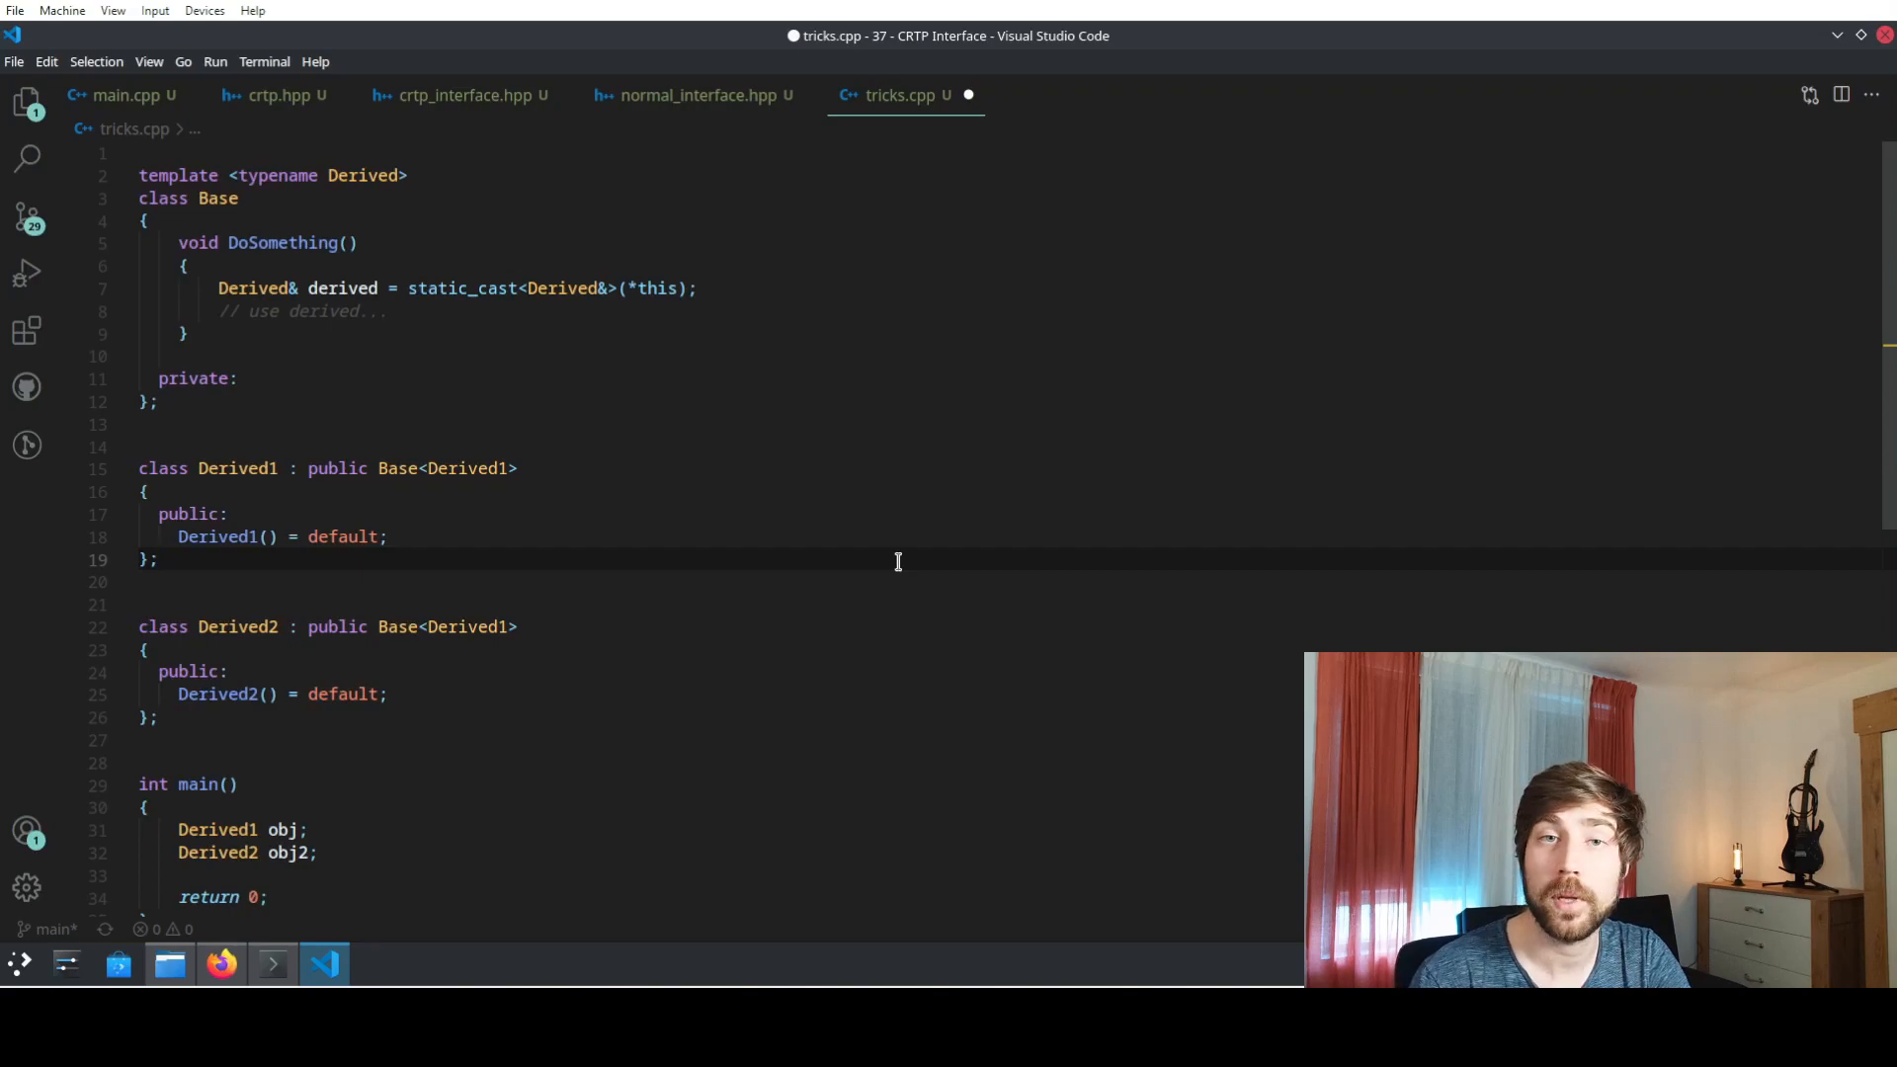
mouse_move(284, 311)
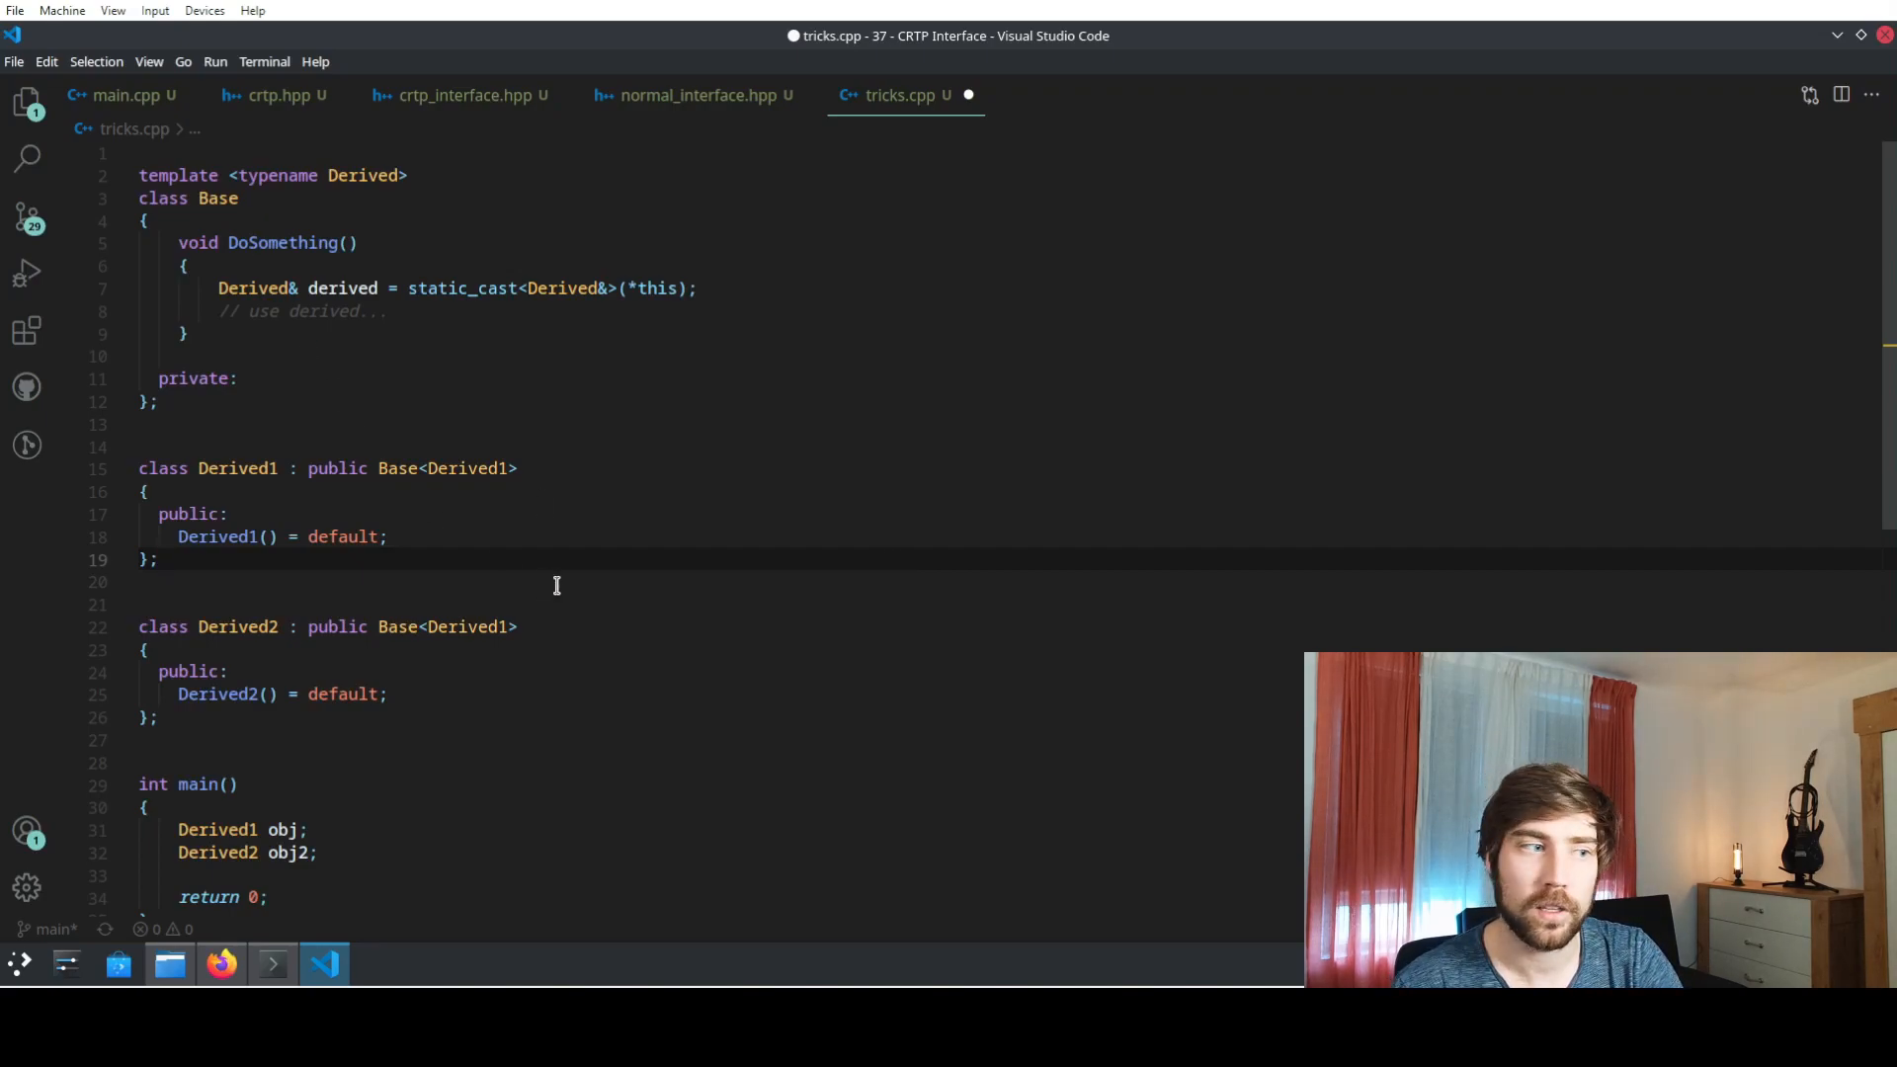
mouse_move(582, 614)
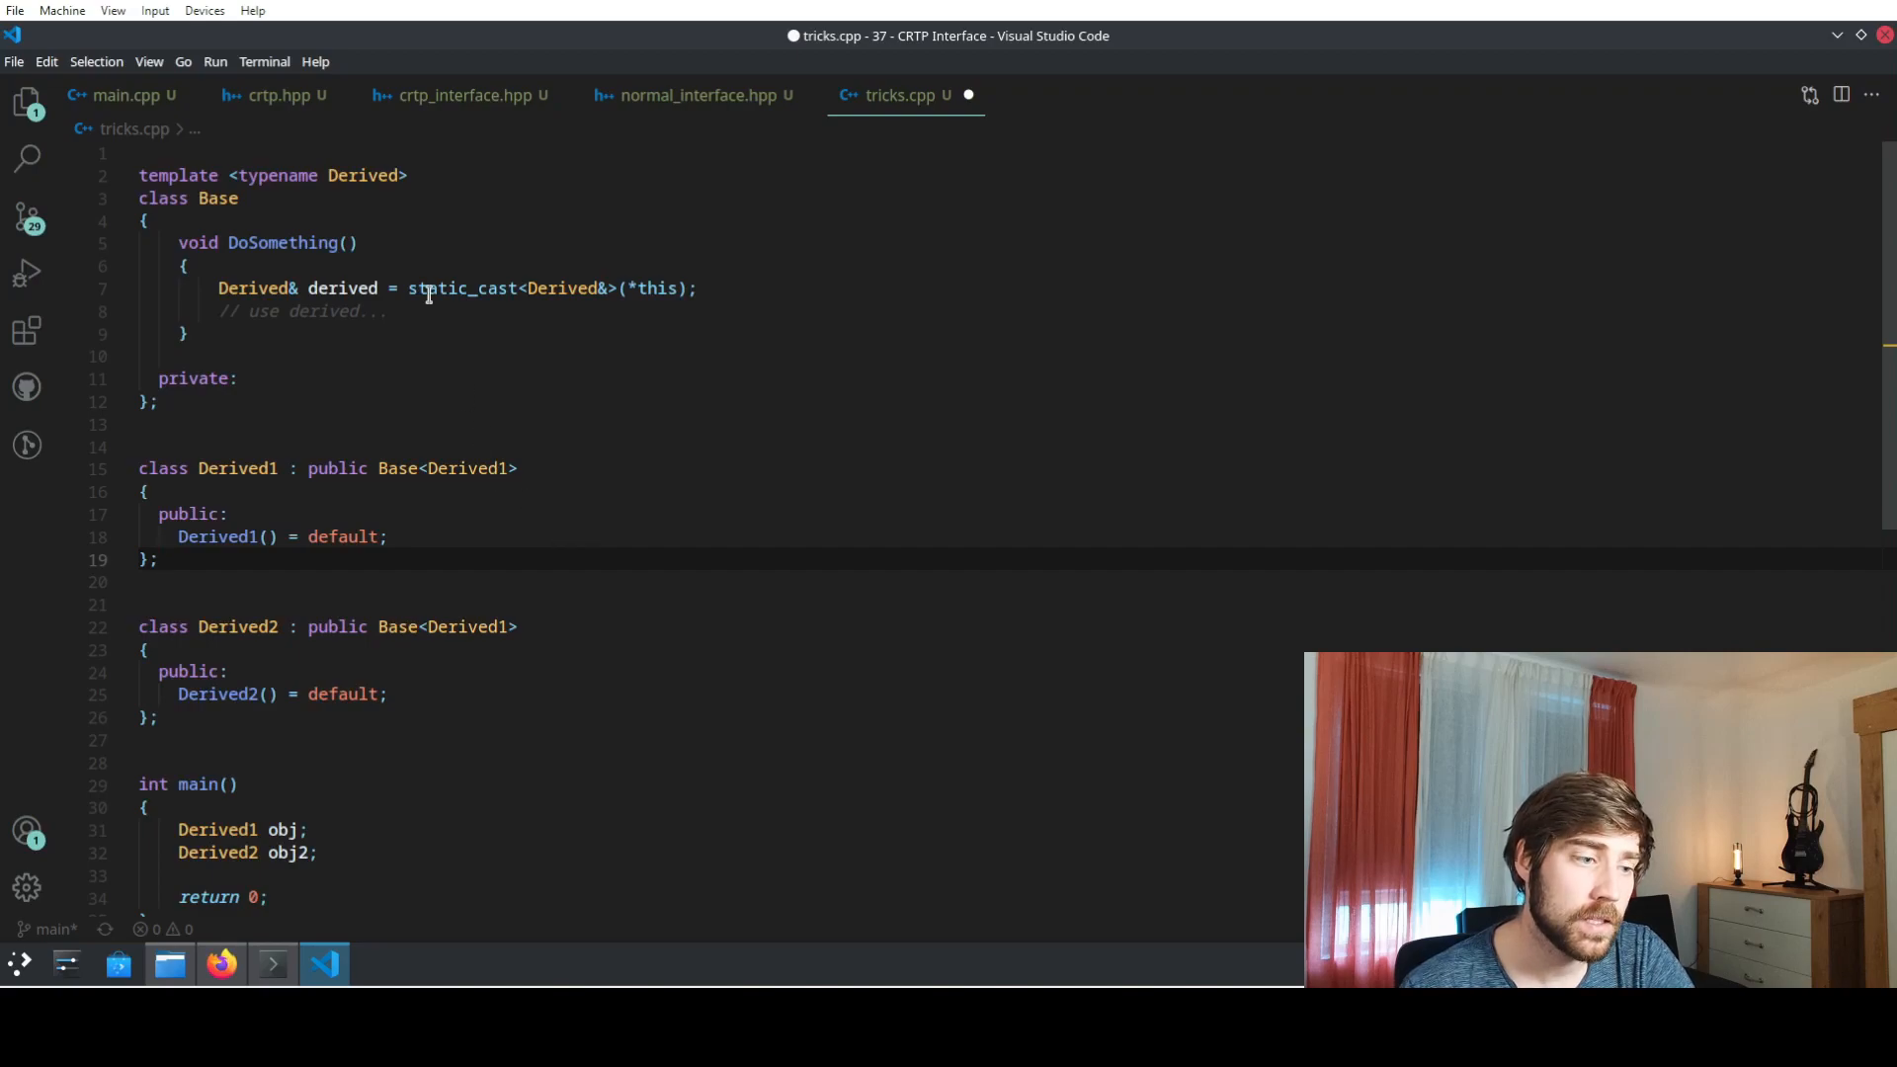
- Look over the Base, Derived1 and Derived2 CRTP classes in tricks.cpp, then switch to Konsole
click(502, 761)
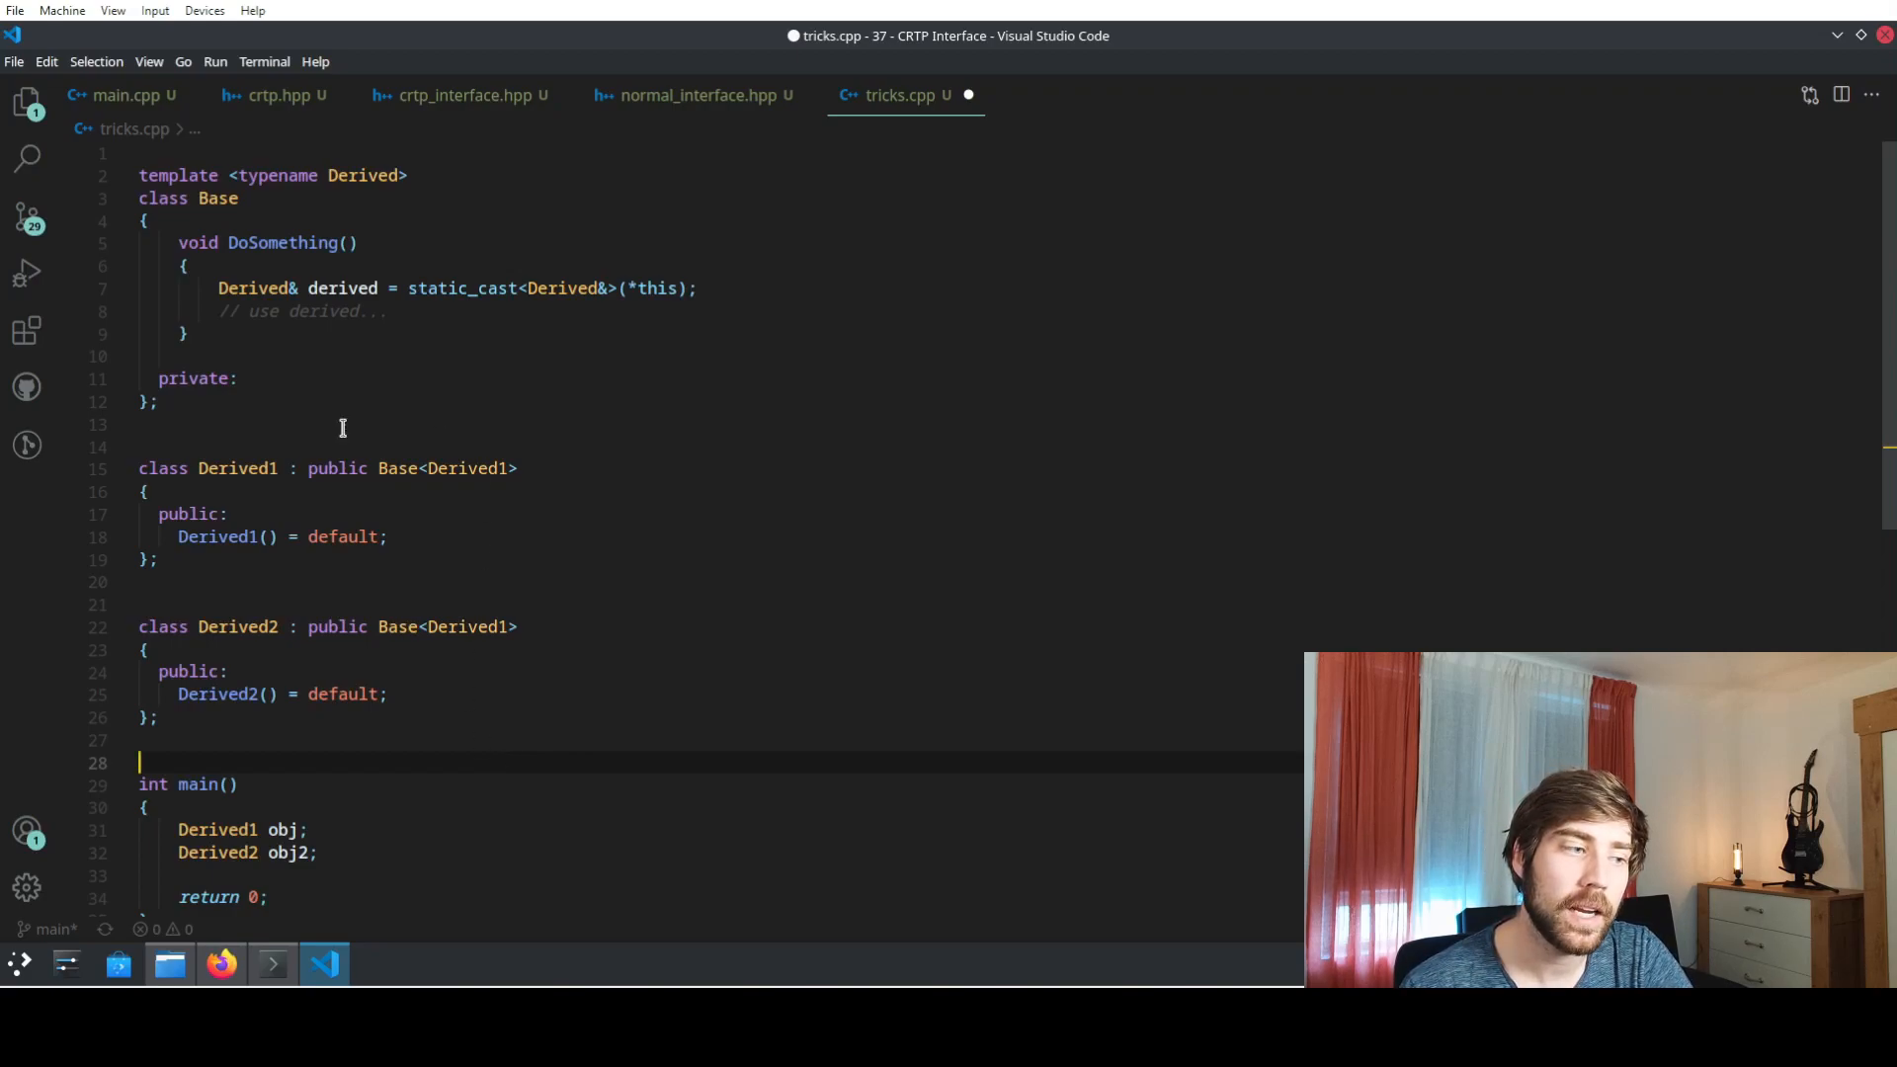
click(237, 468)
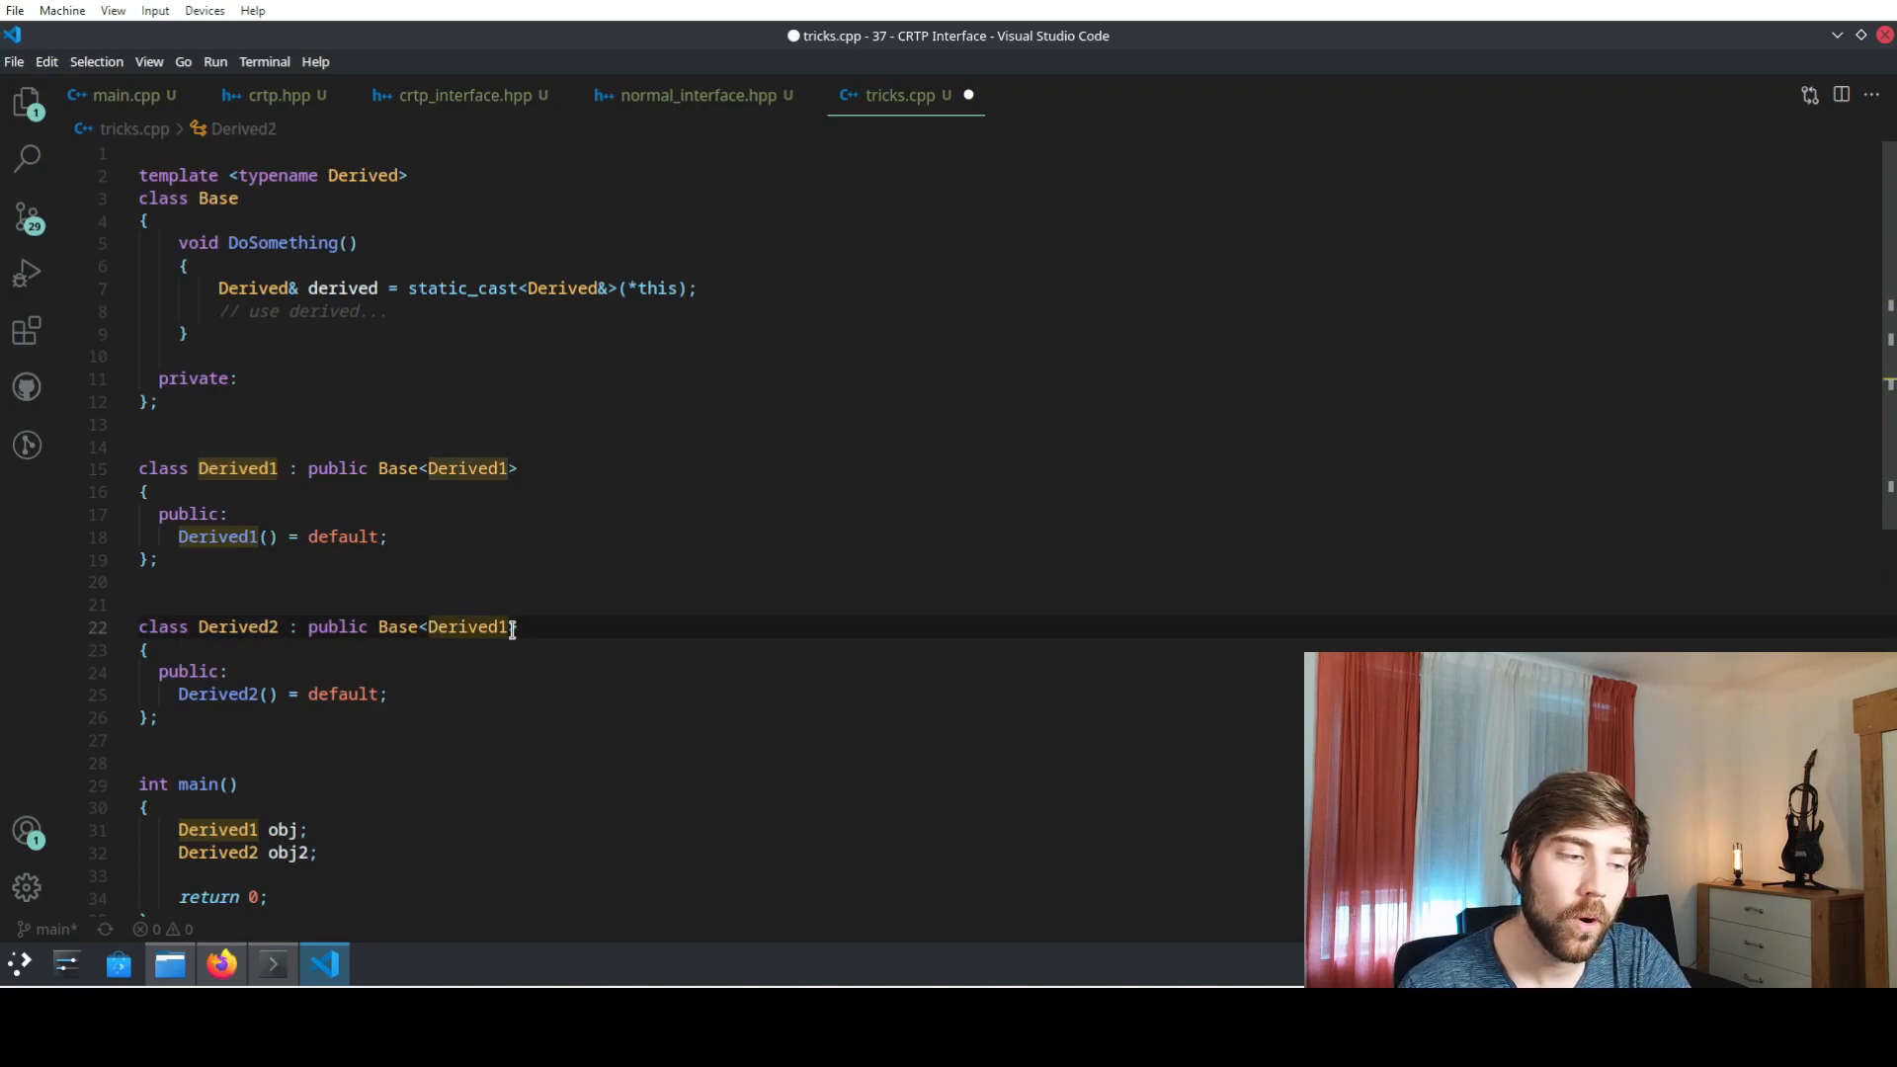
mouse_move(465, 626)
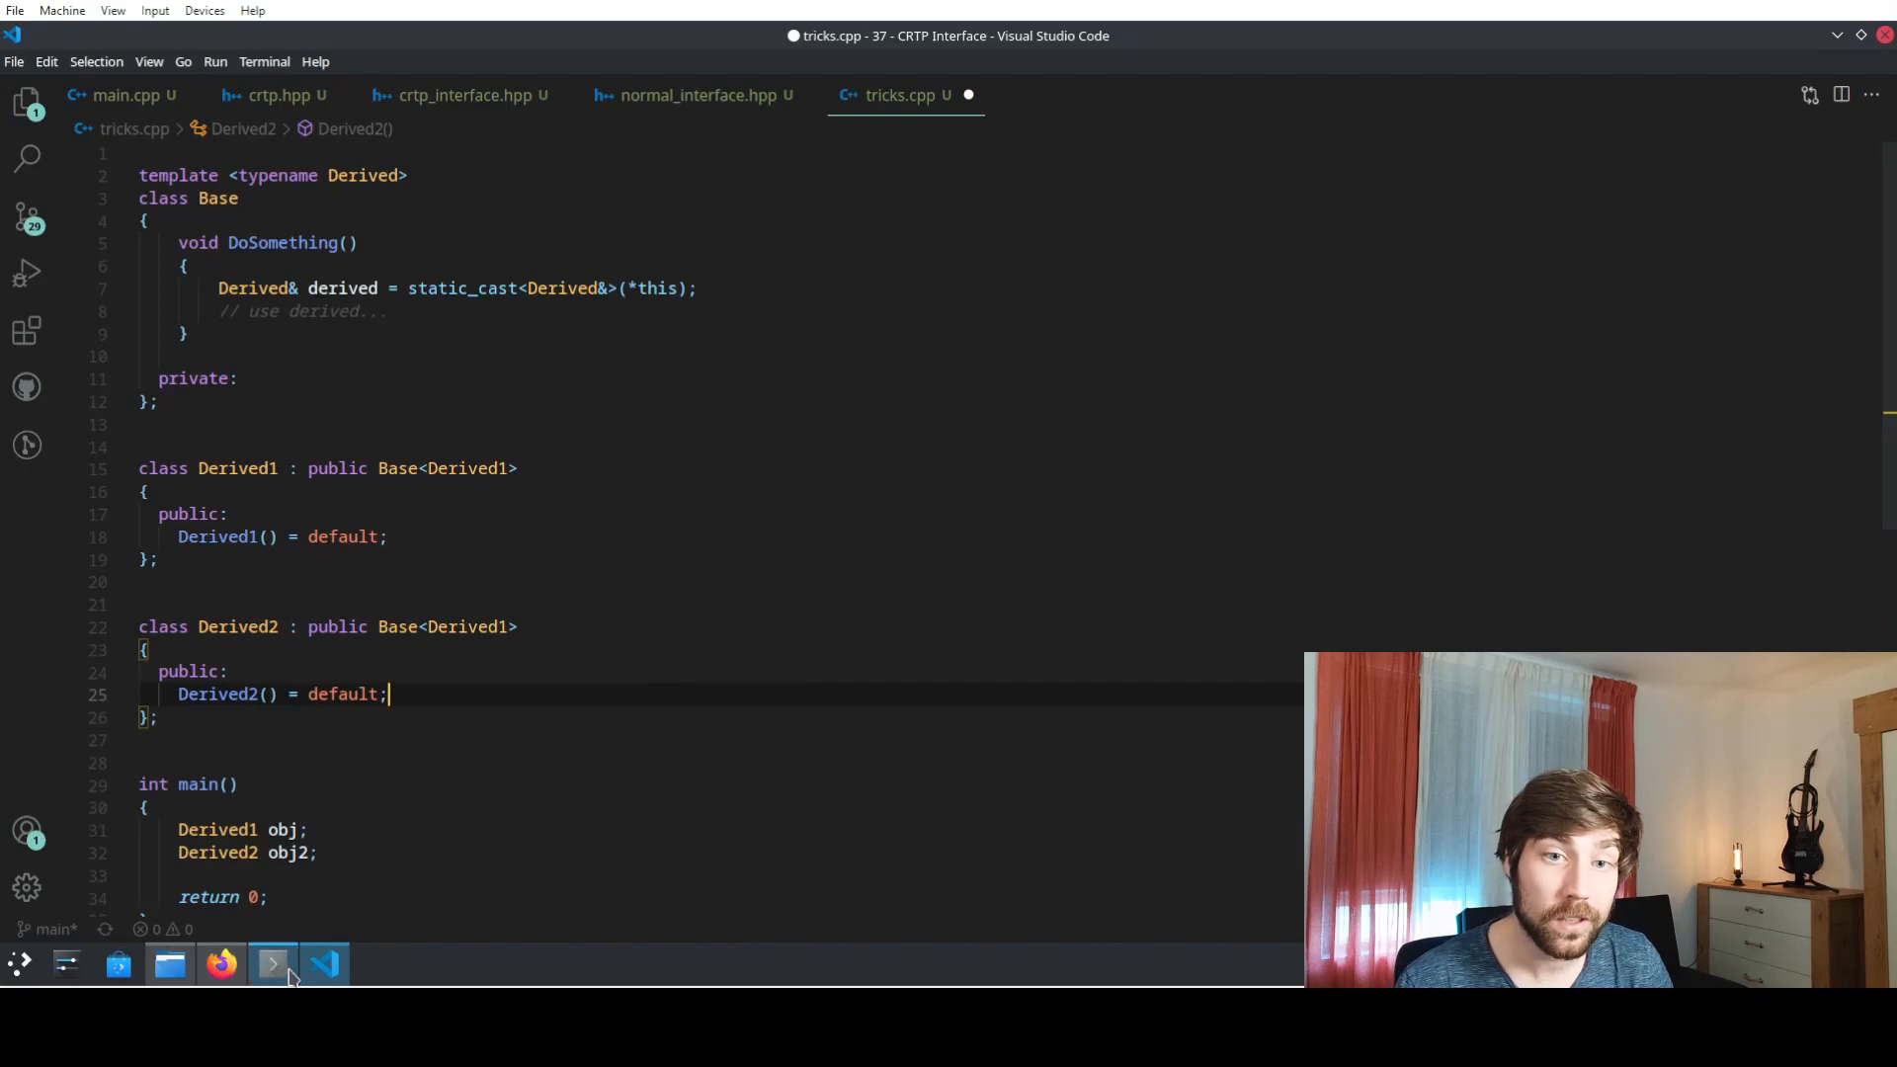
click(271, 964)
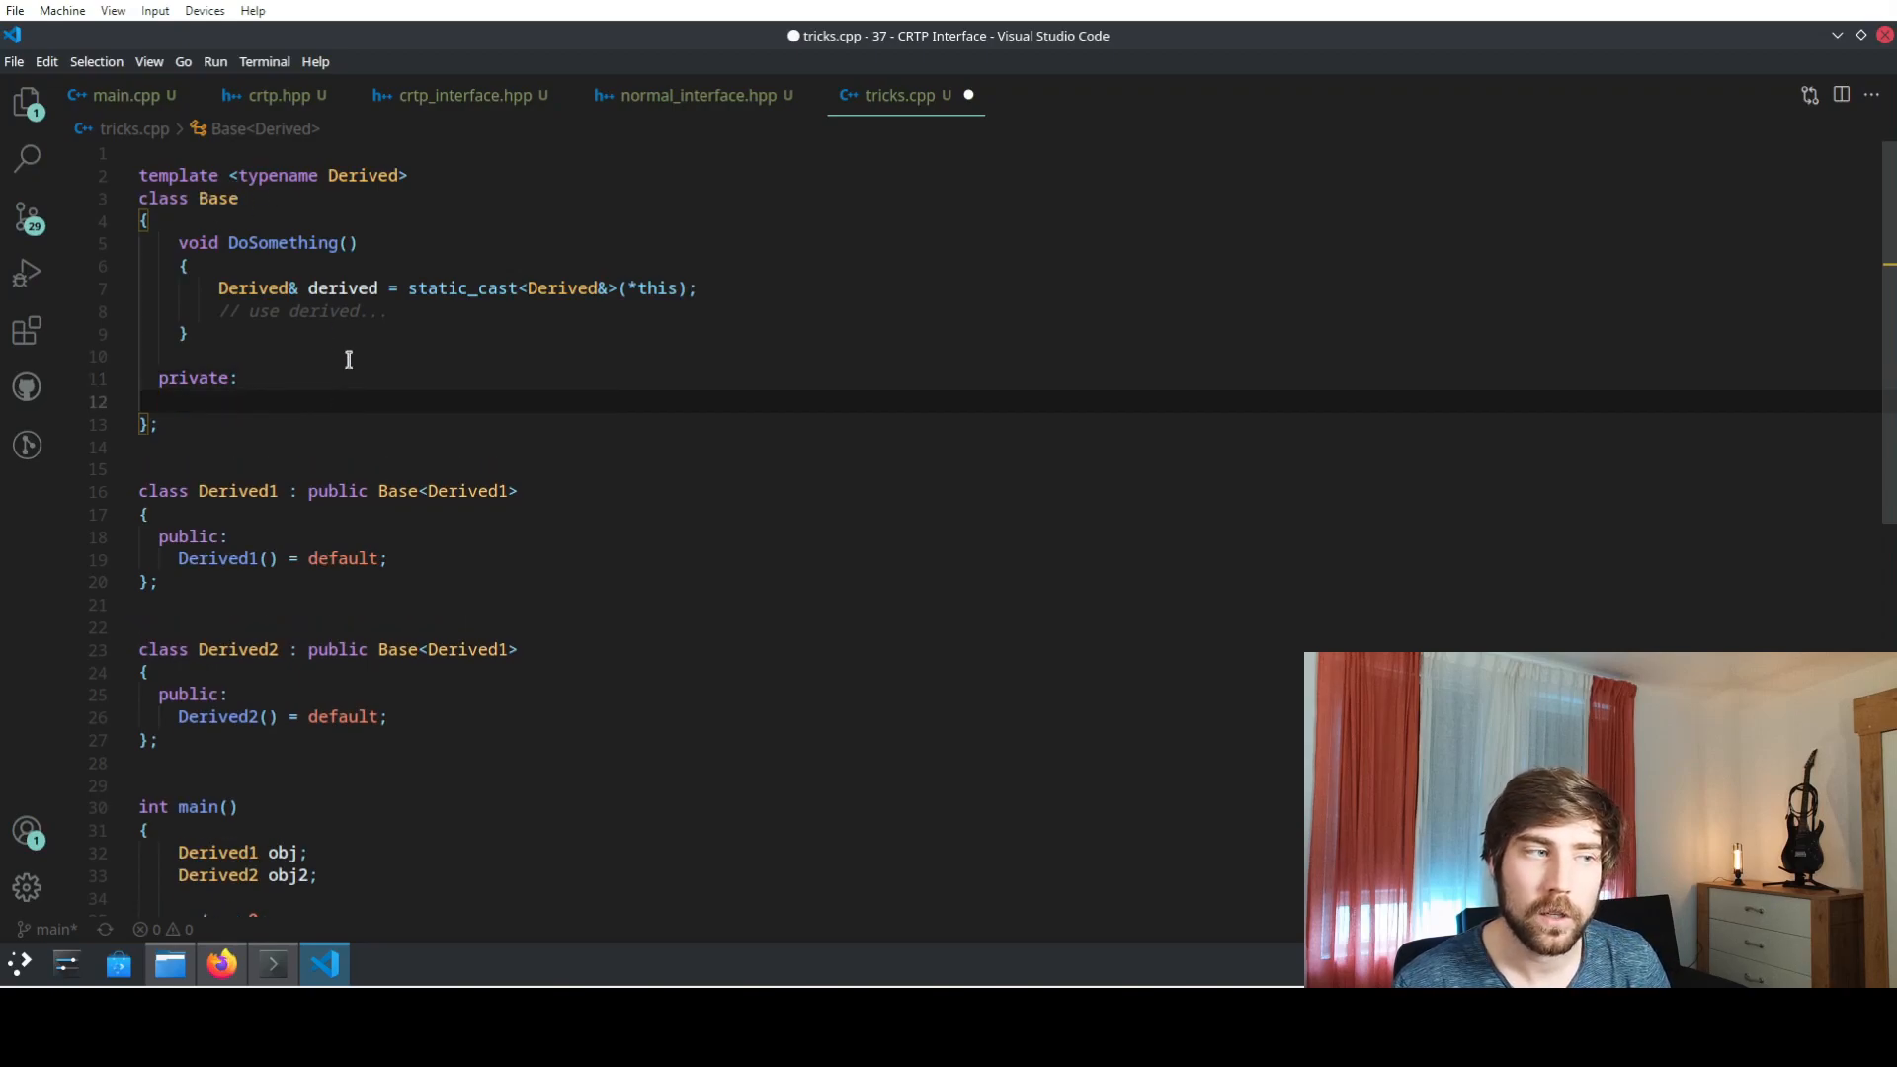
mouse_move(502, 559)
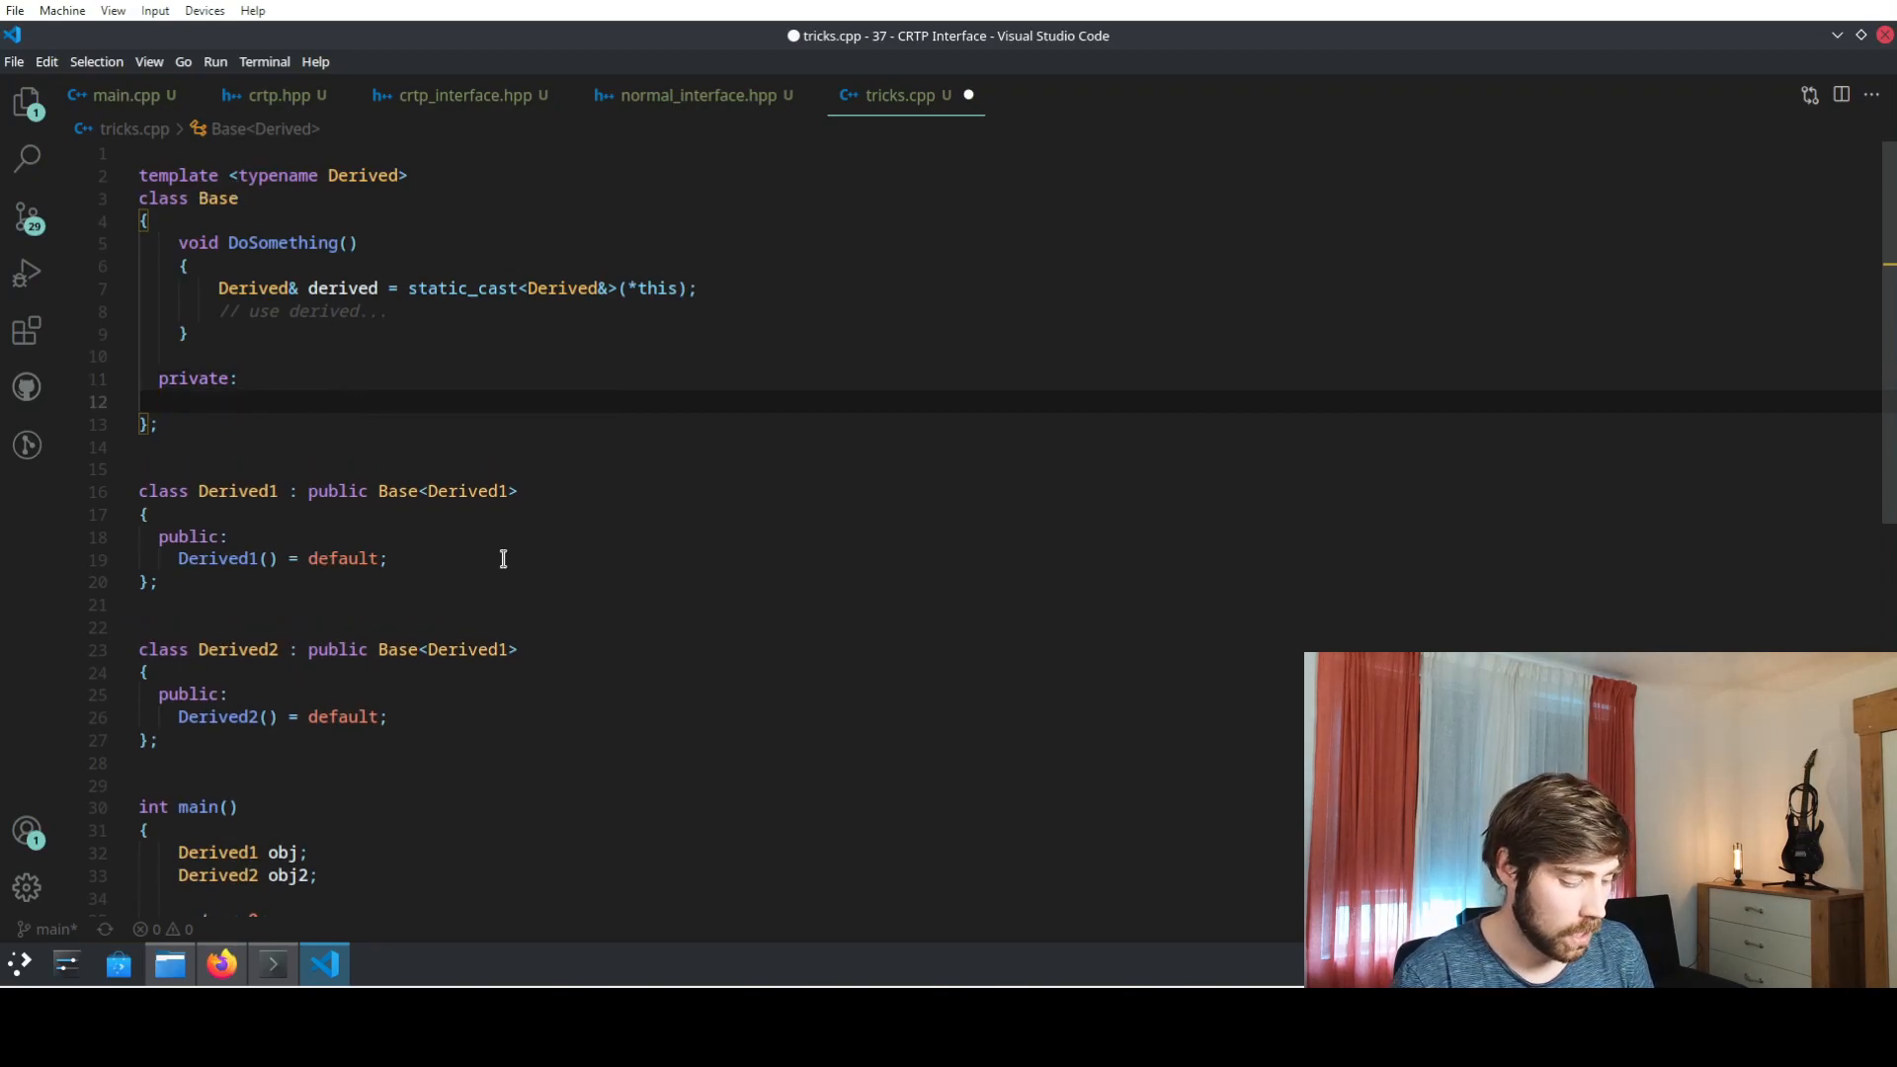
- Type 'Base() = default();' under private in Base and start the friend declaration
text(Base() =)
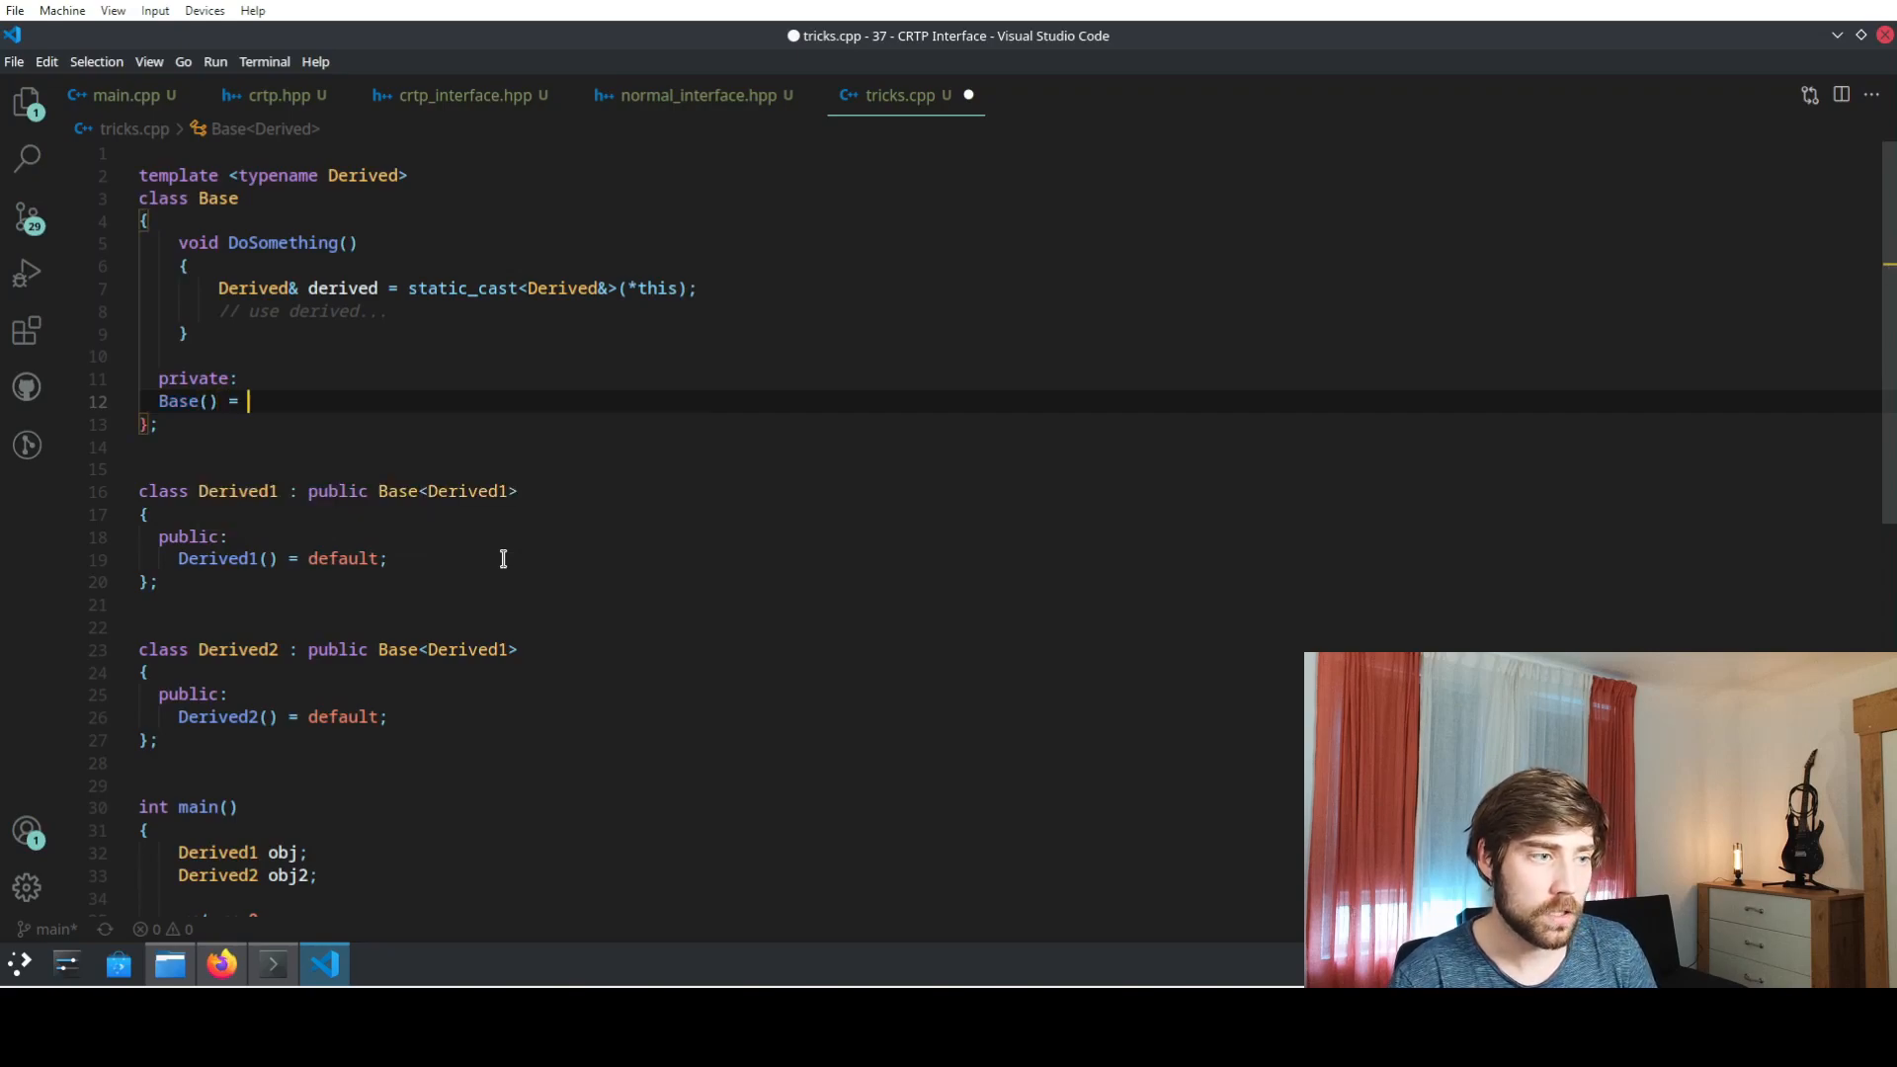
text(default)
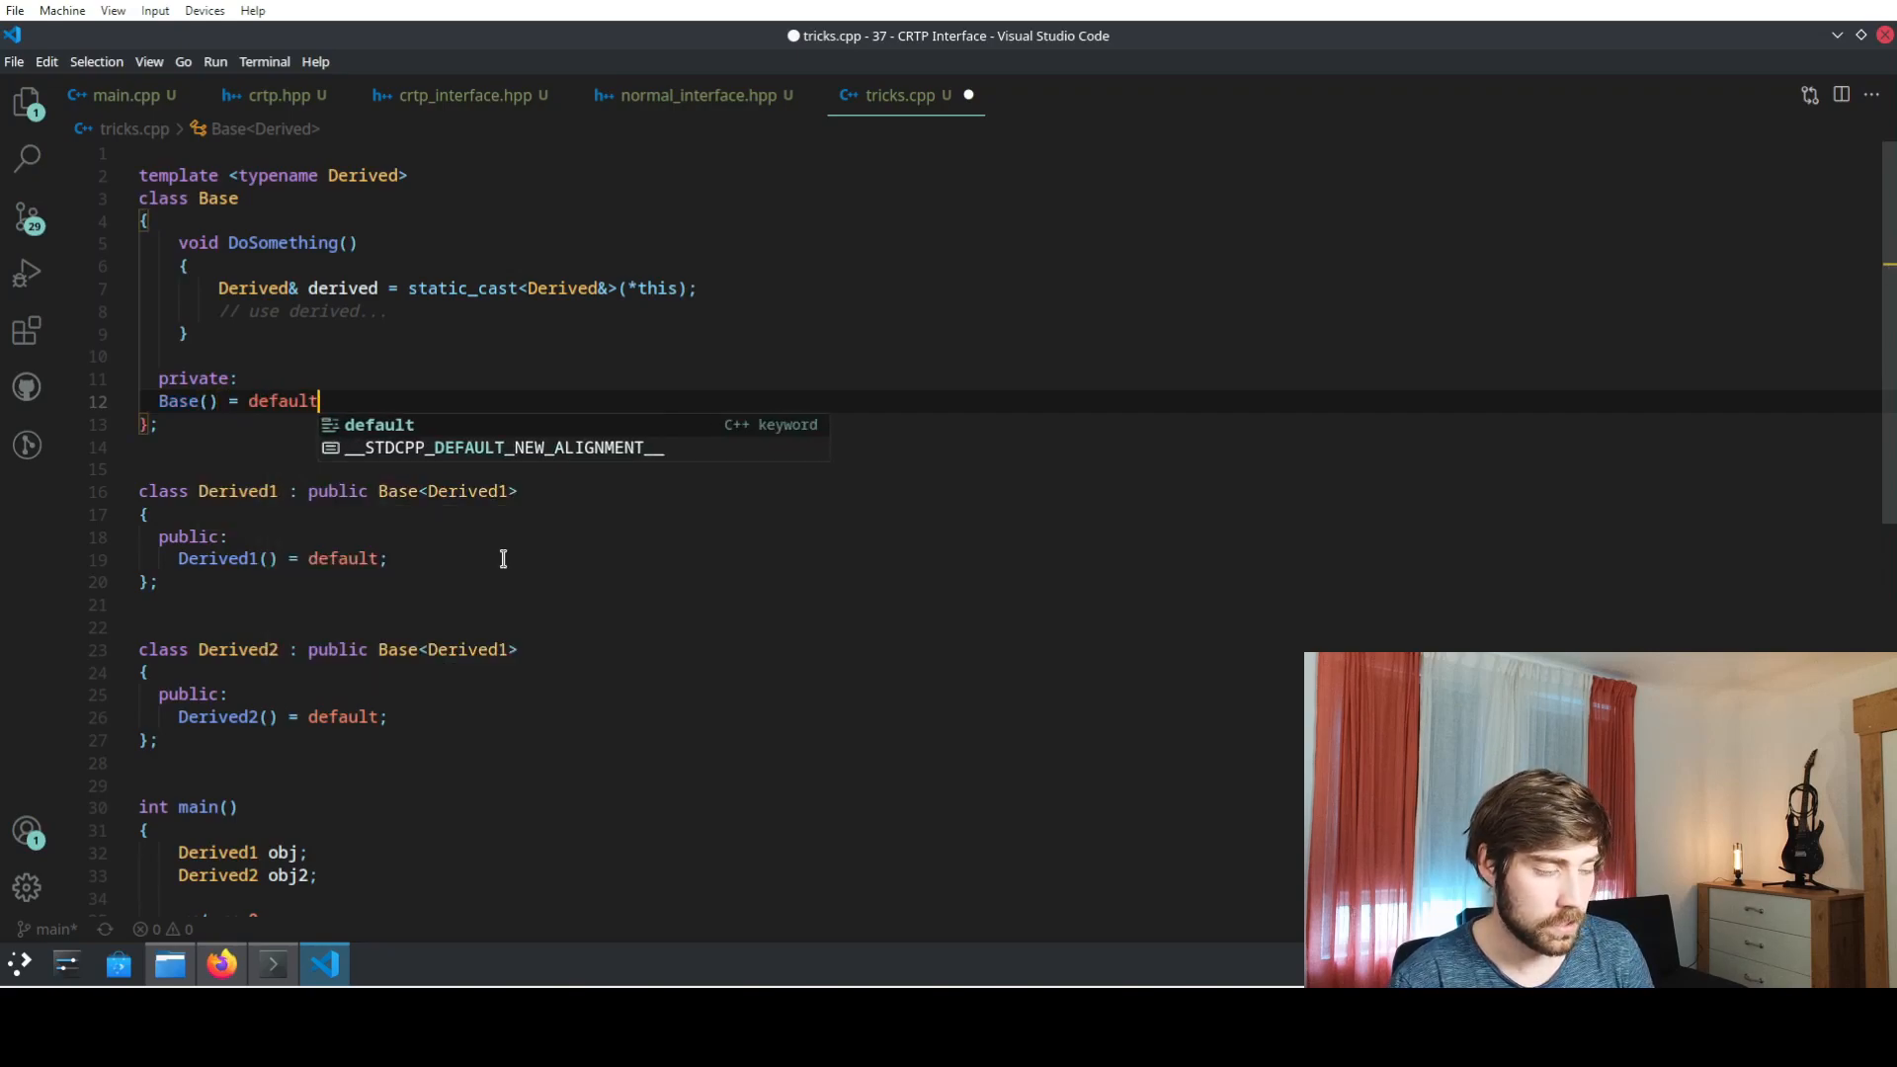
text(();)
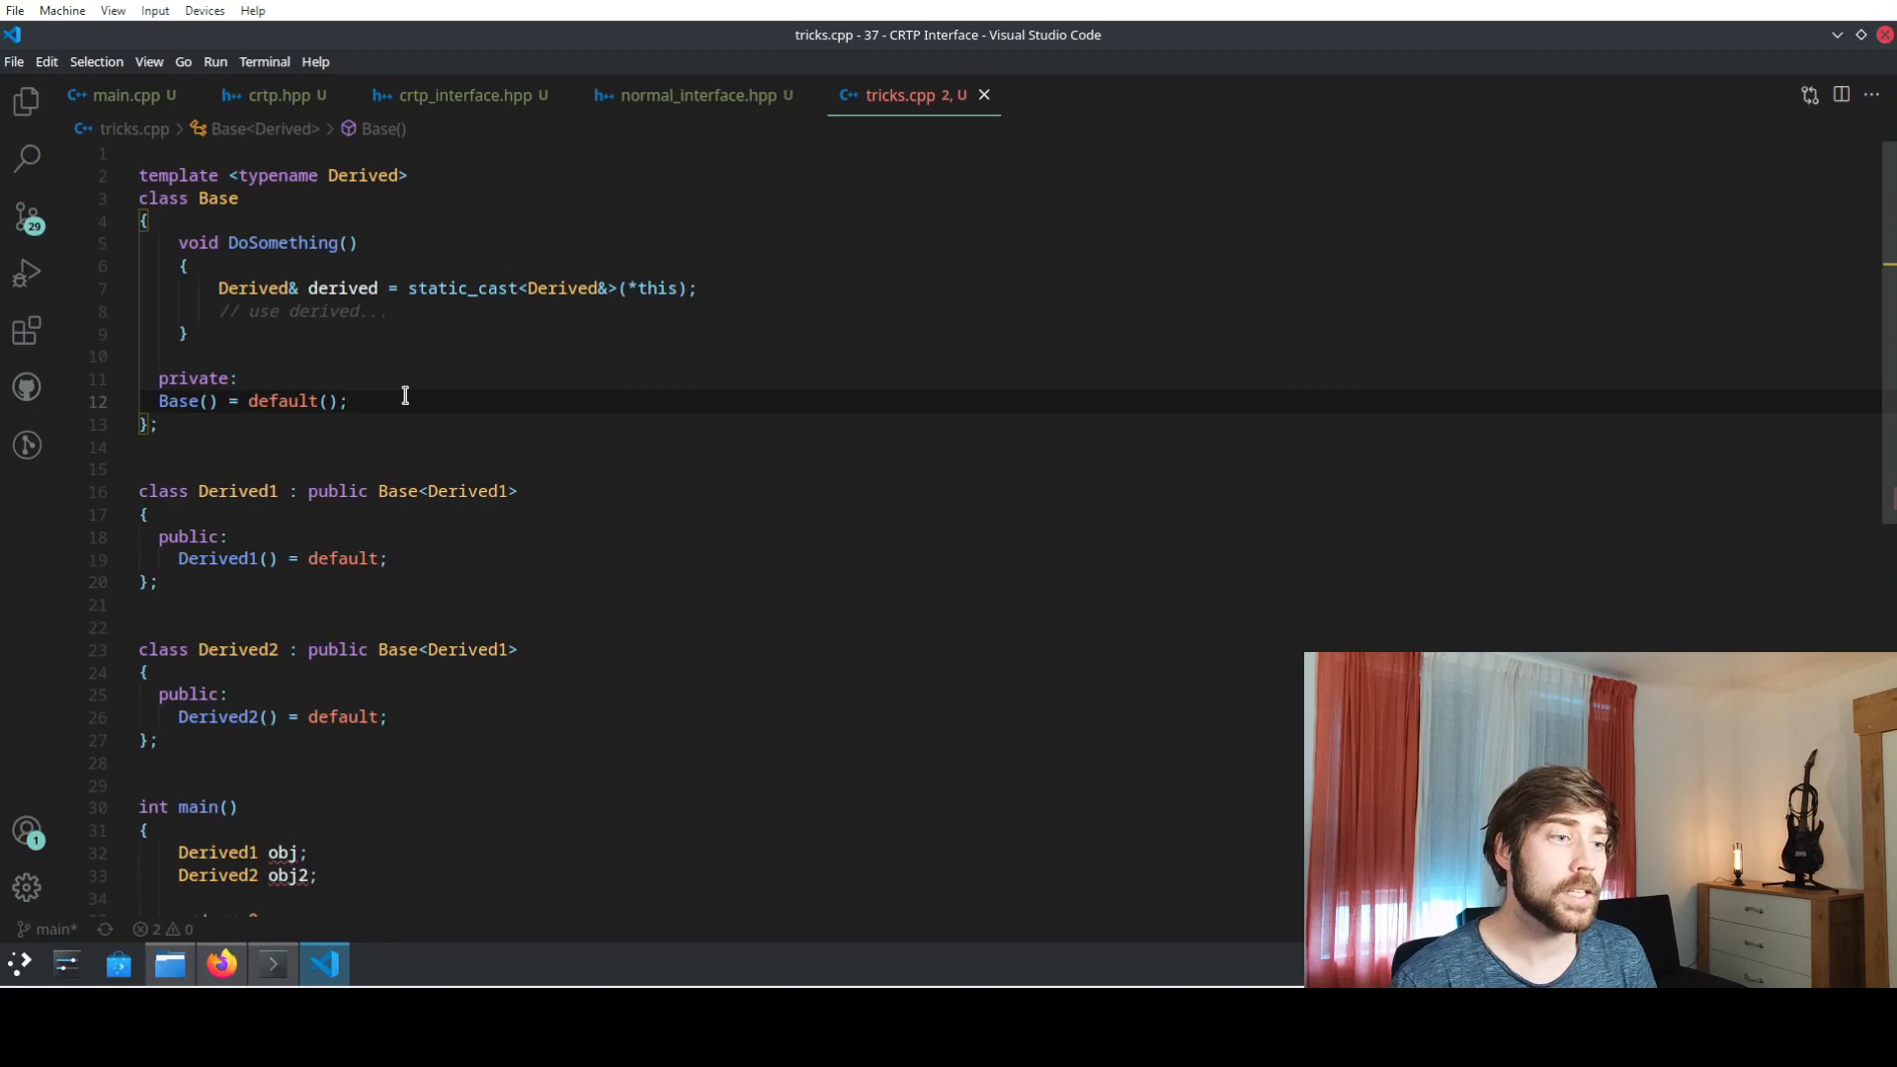
text(friu)
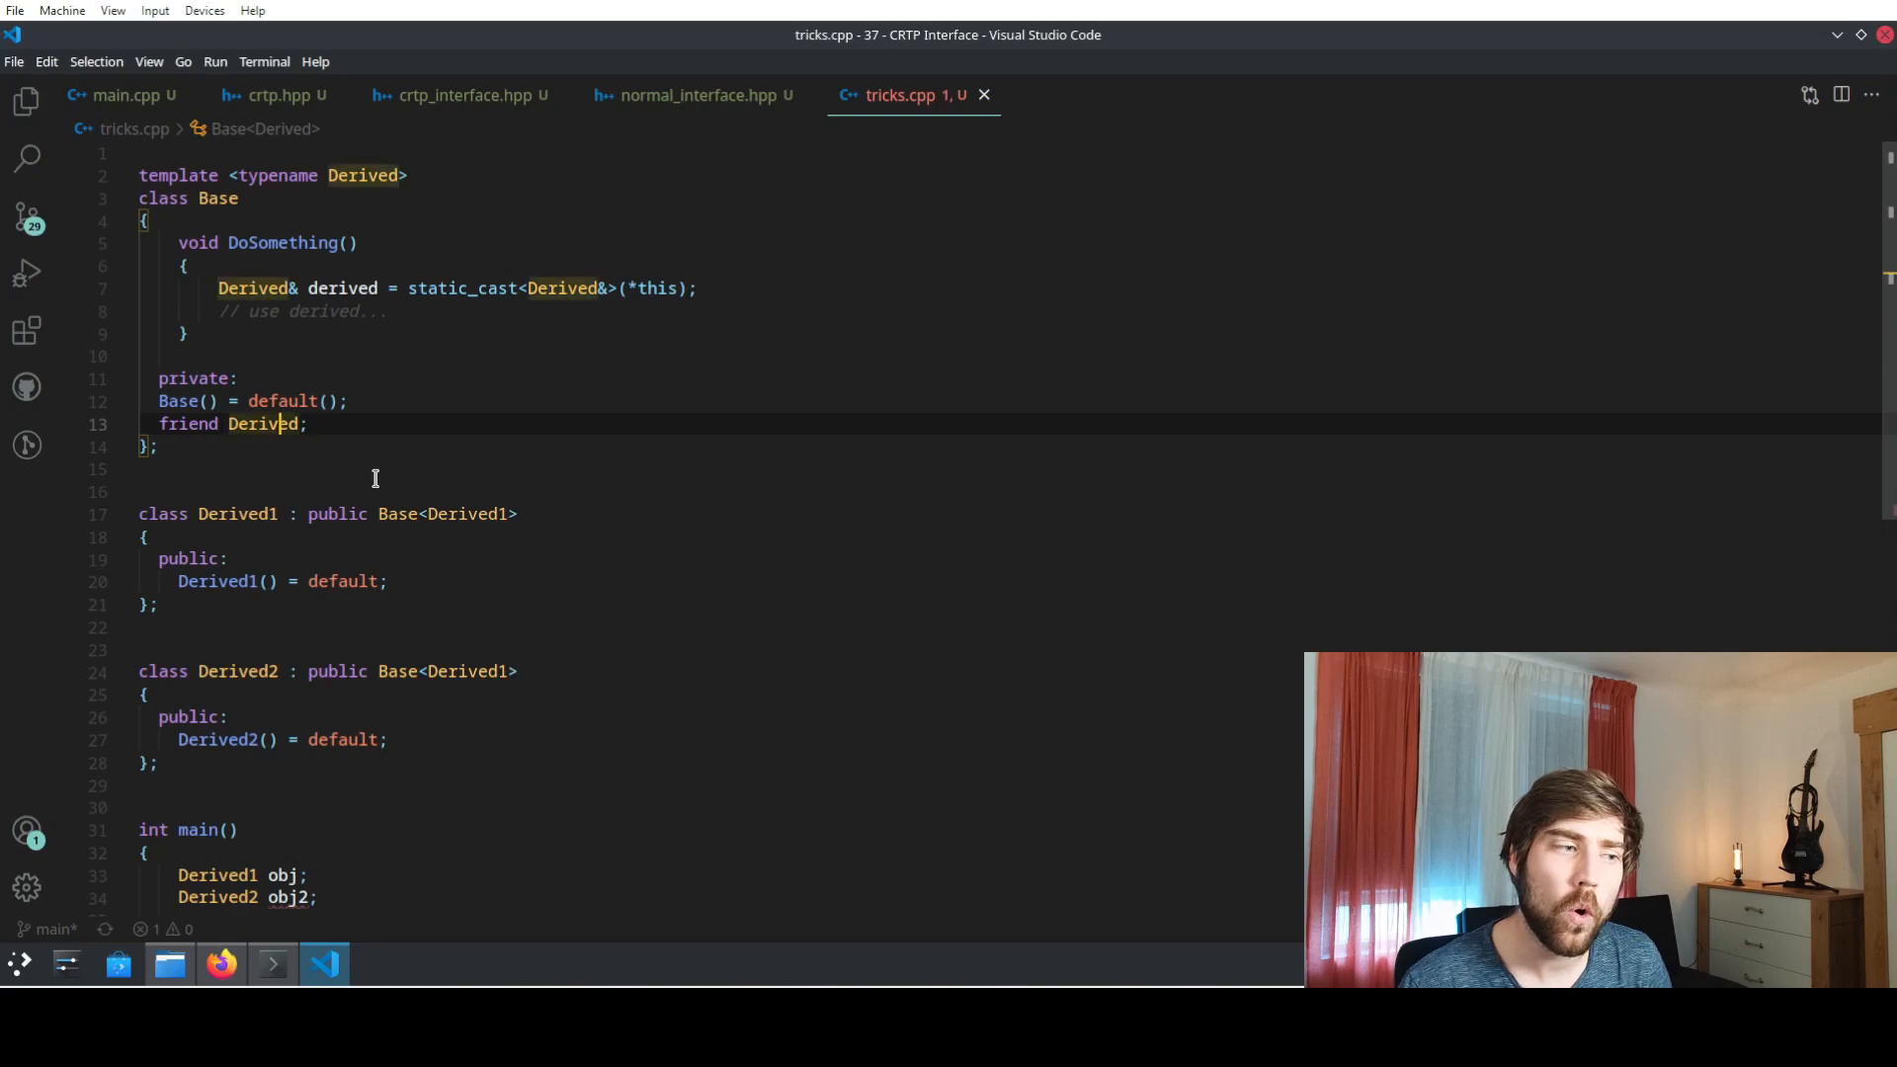
mouse_move(564, 613)
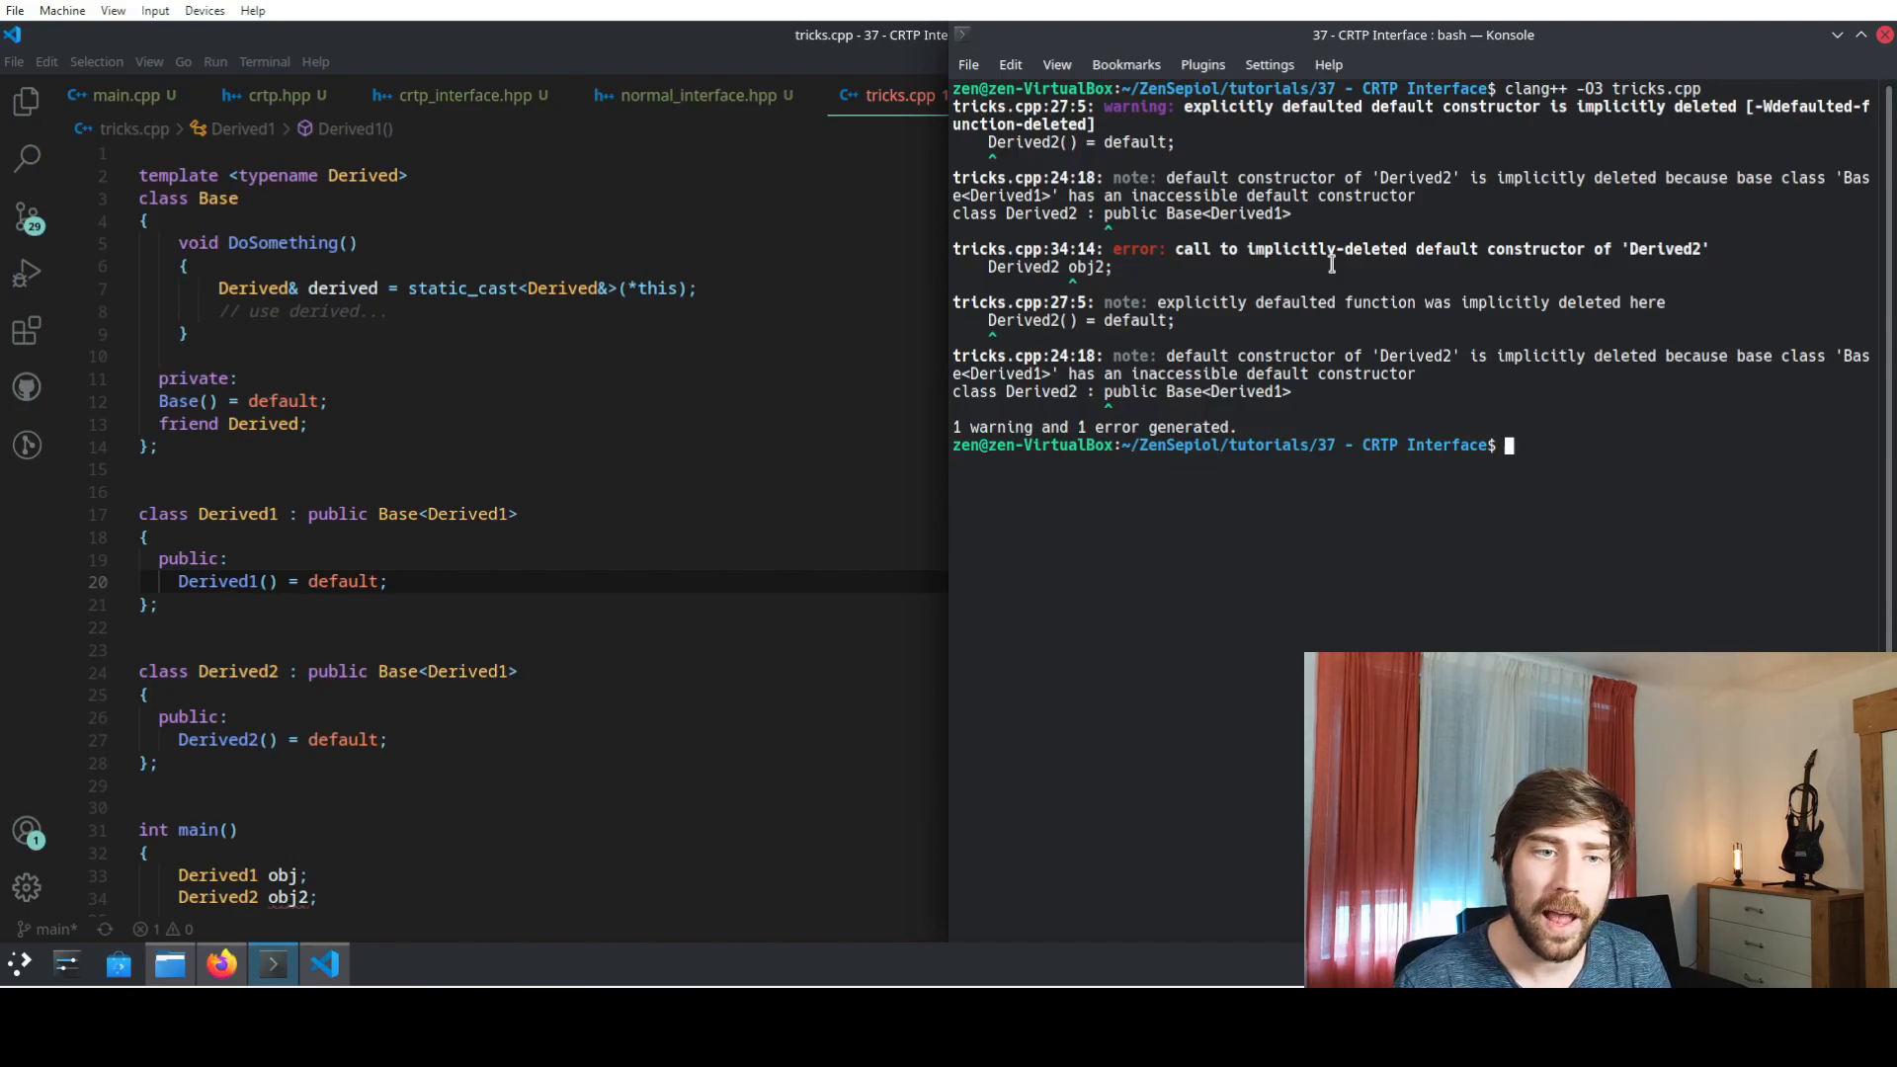
mouse_move(998, 296)
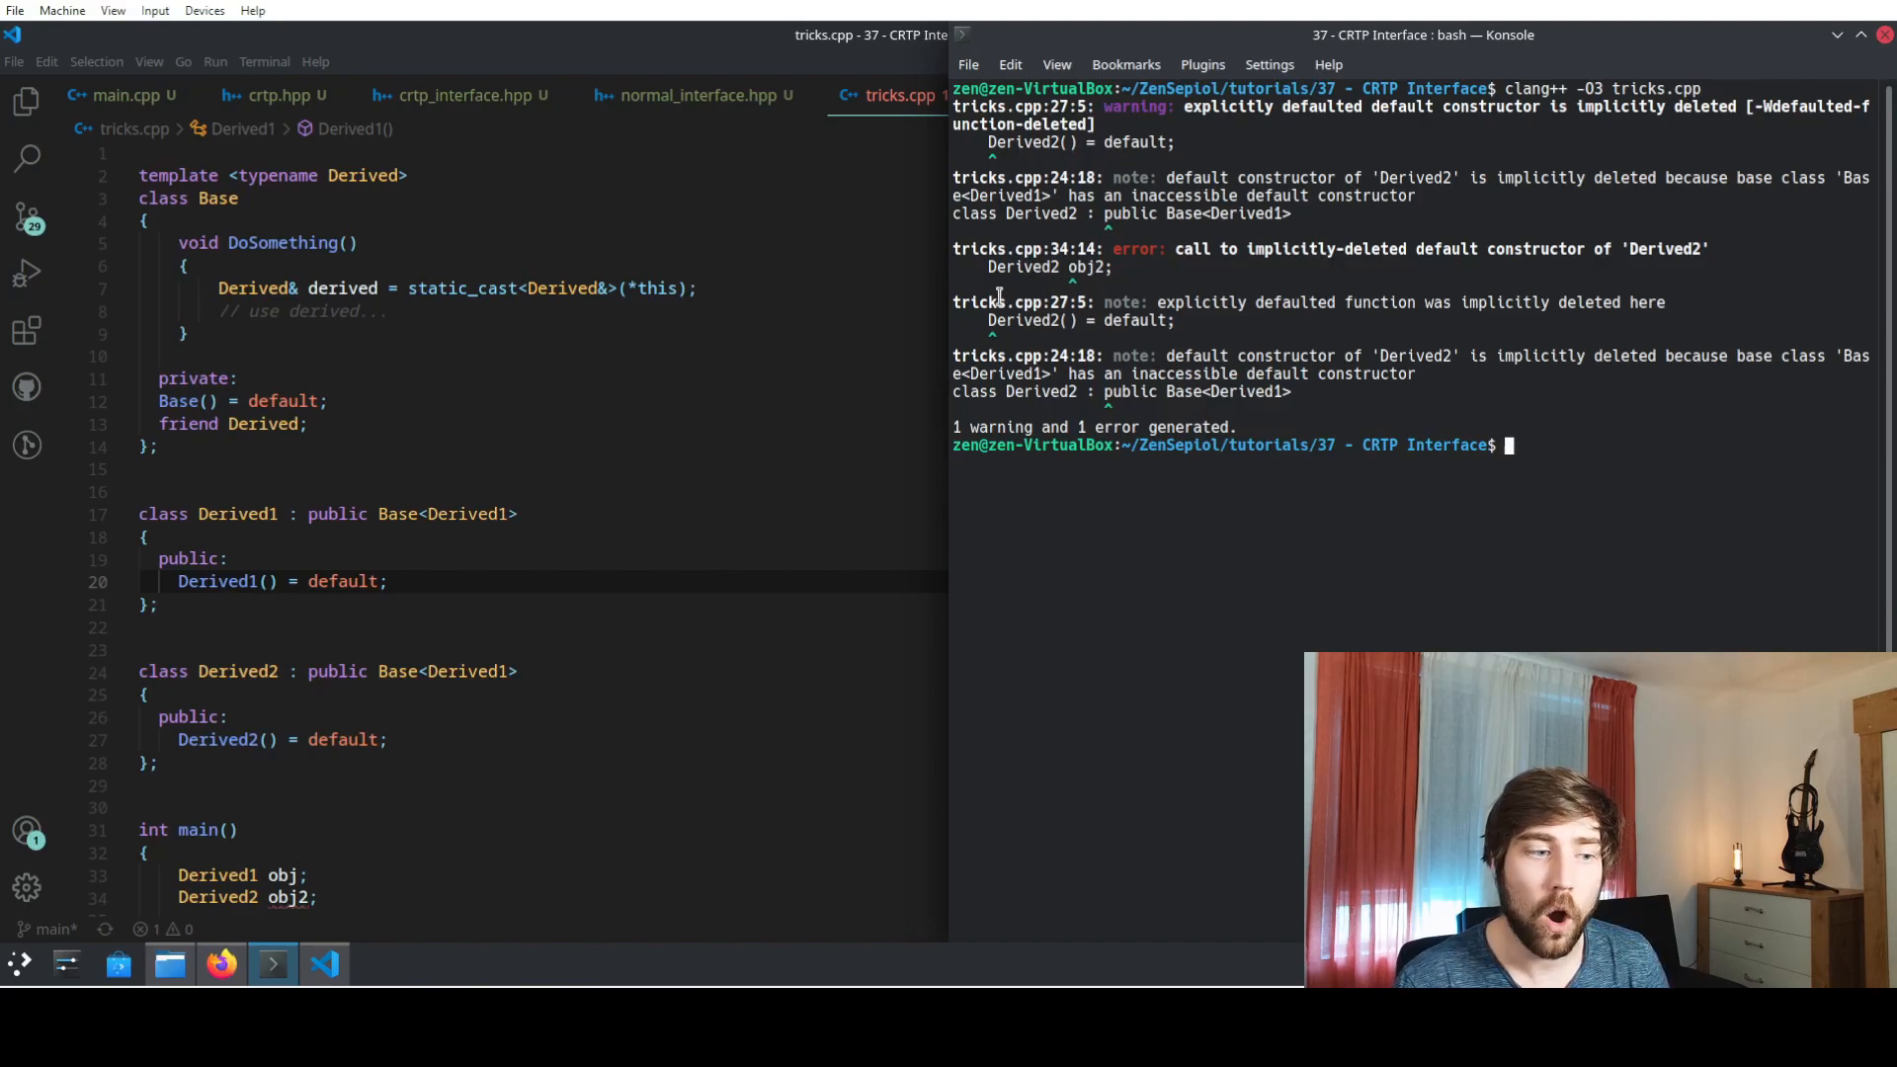
mouse_move(243, 898)
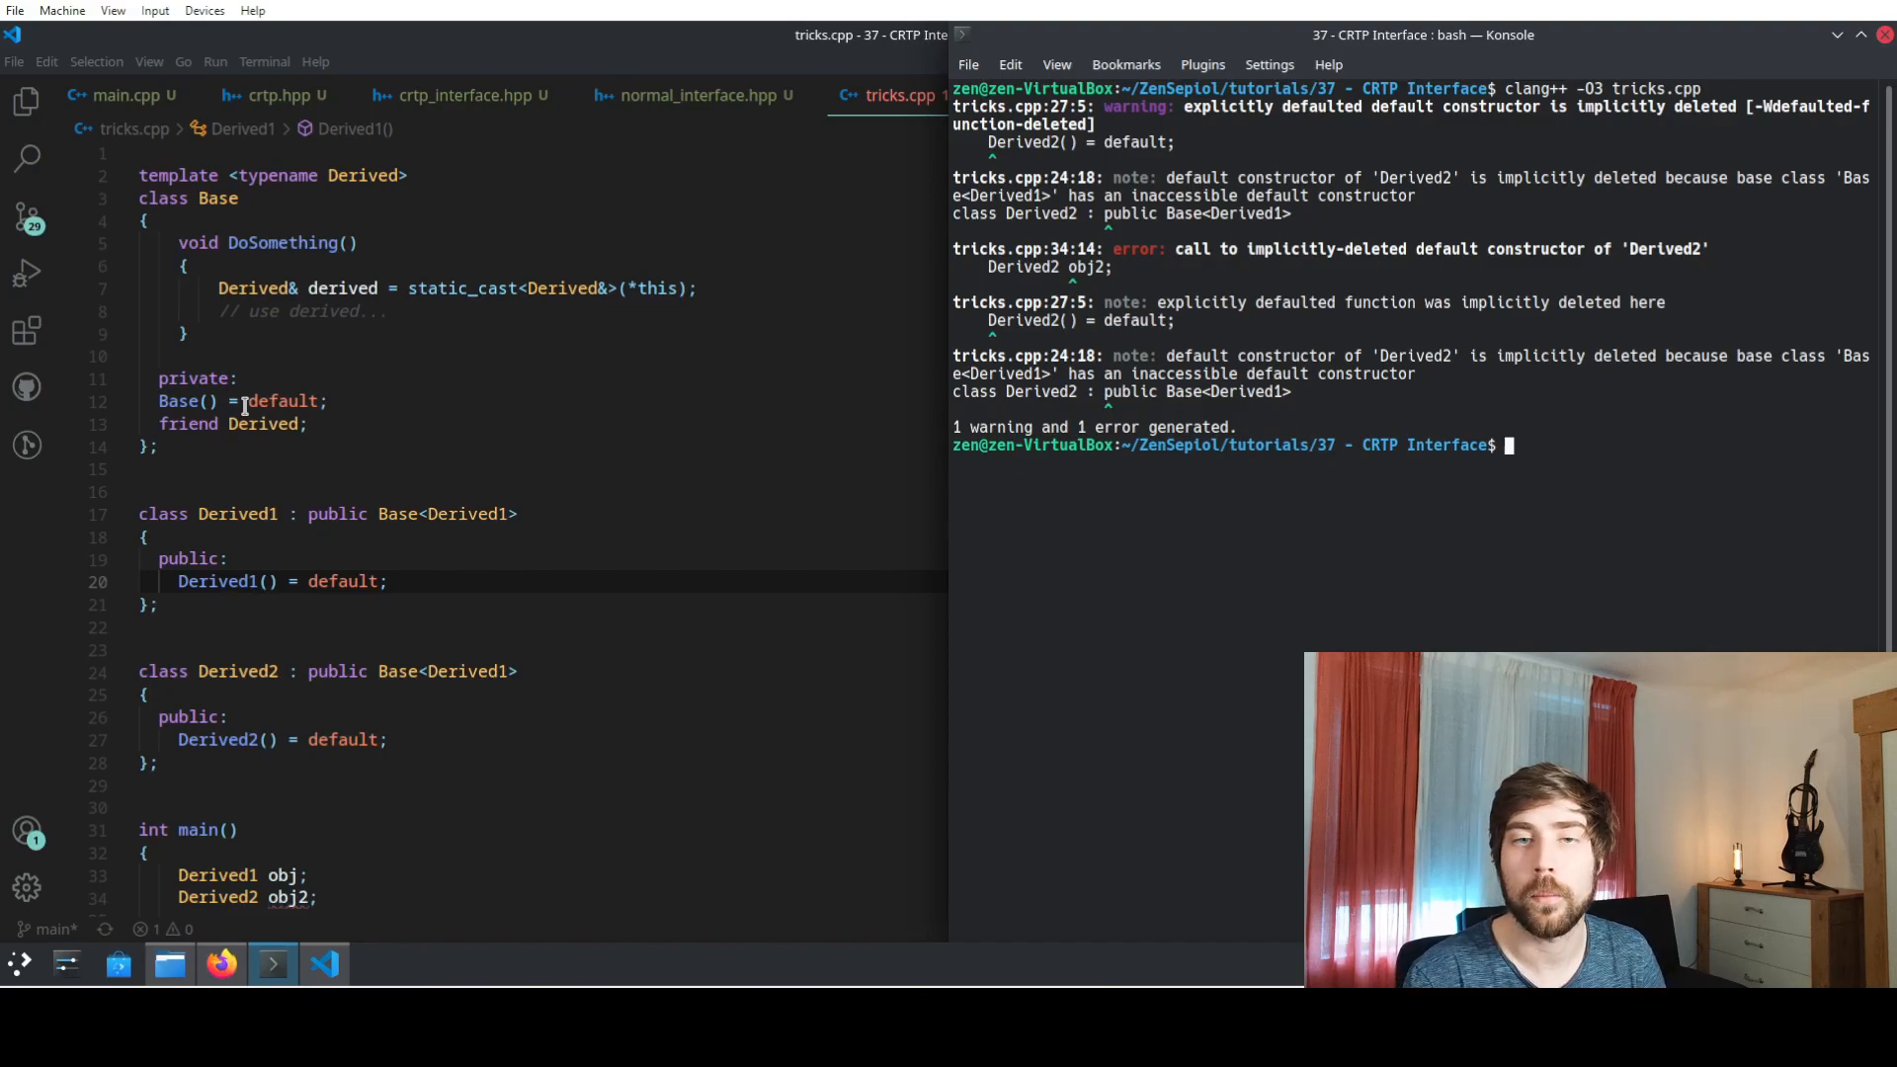
mouse_move(500, 708)
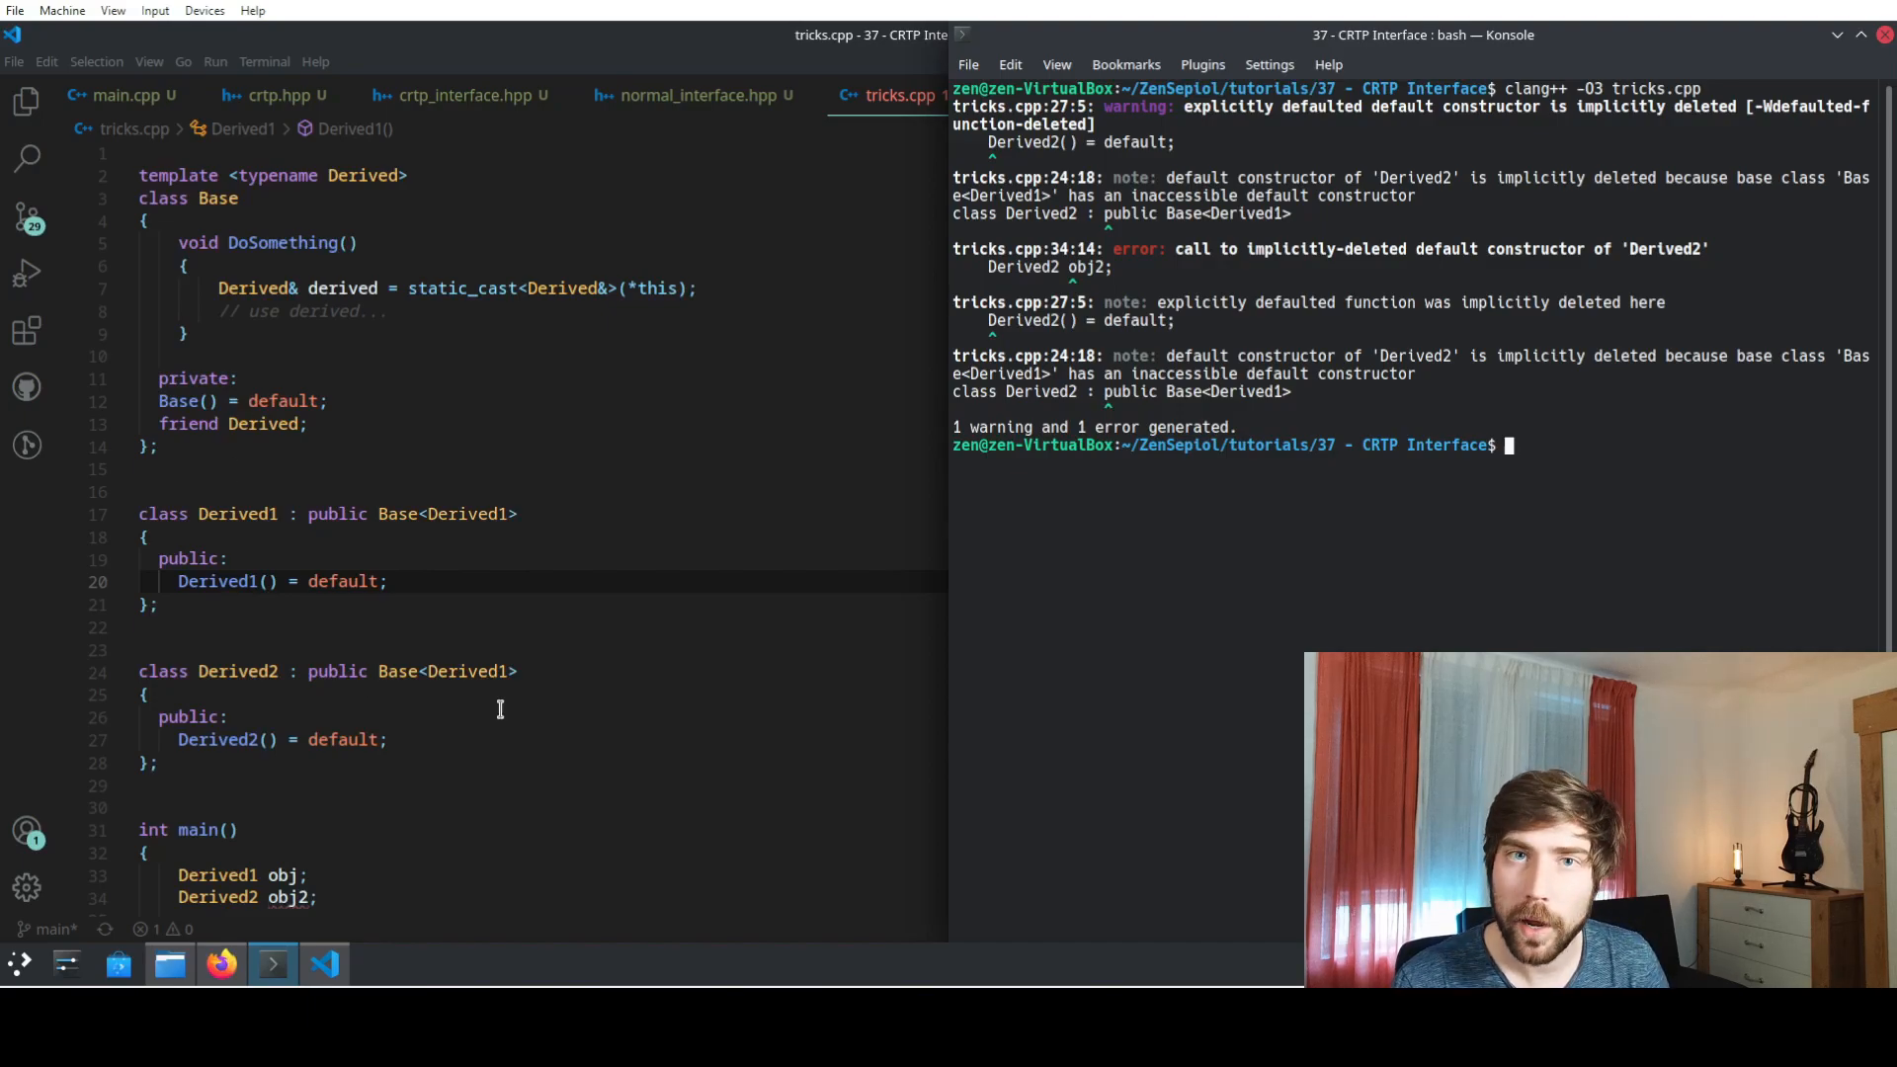